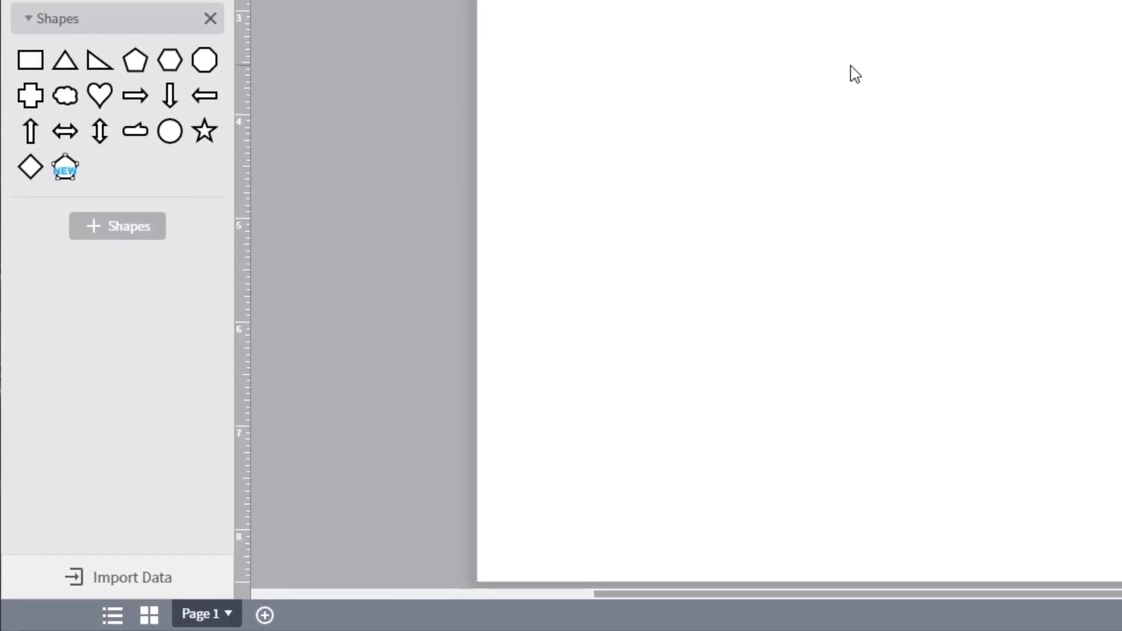
pyautogui.moveTo(196, 588)
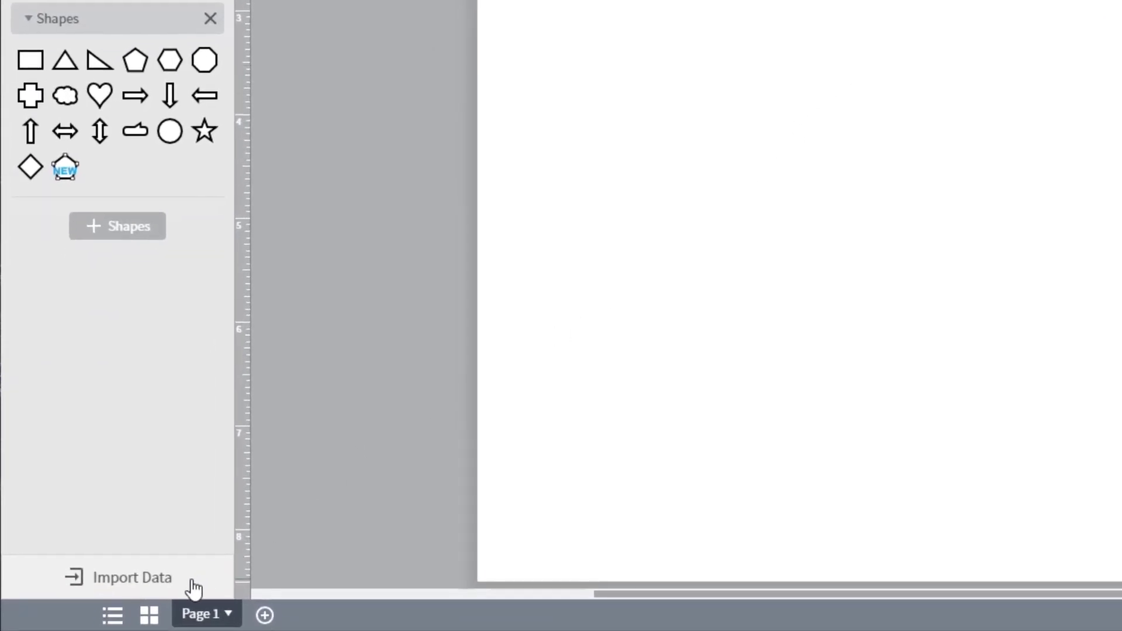
# Start the employee table import from Import Data in the shapes panel.
pyautogui.click(132, 577)
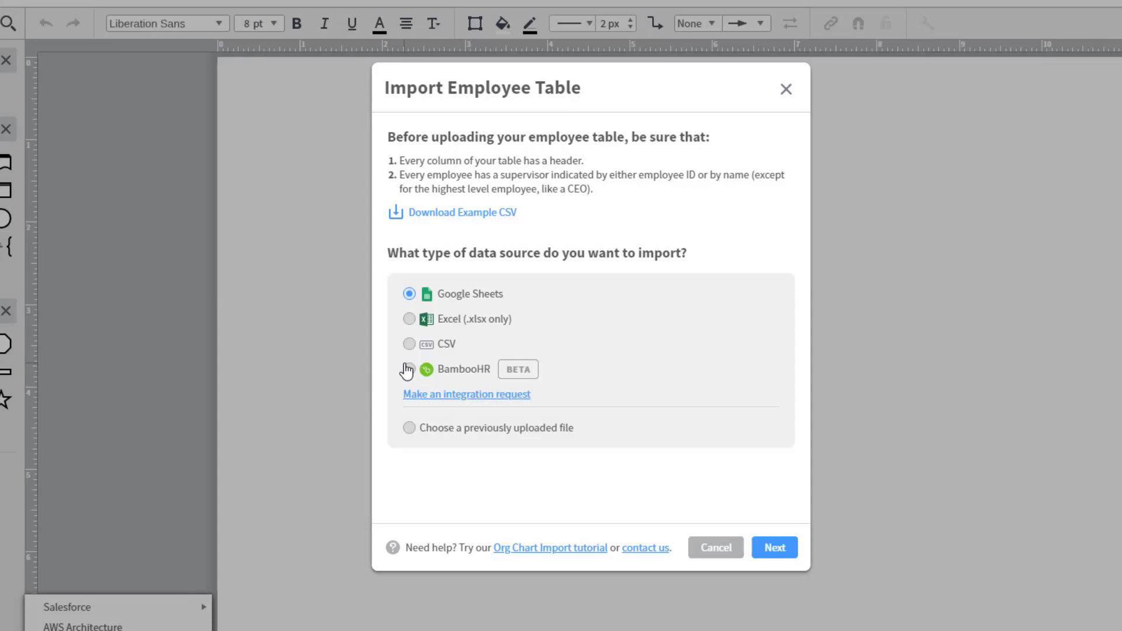
# Choose BambooHR as the data source with the golucid login domain.
pyautogui.click(409, 368)
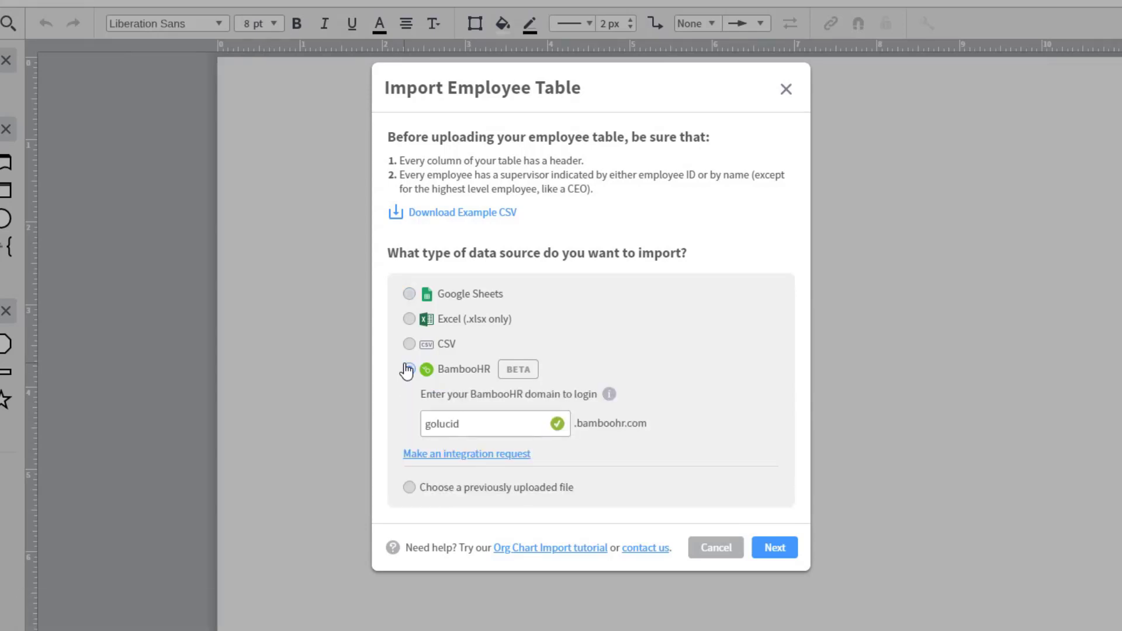
pyautogui.click(410, 369)
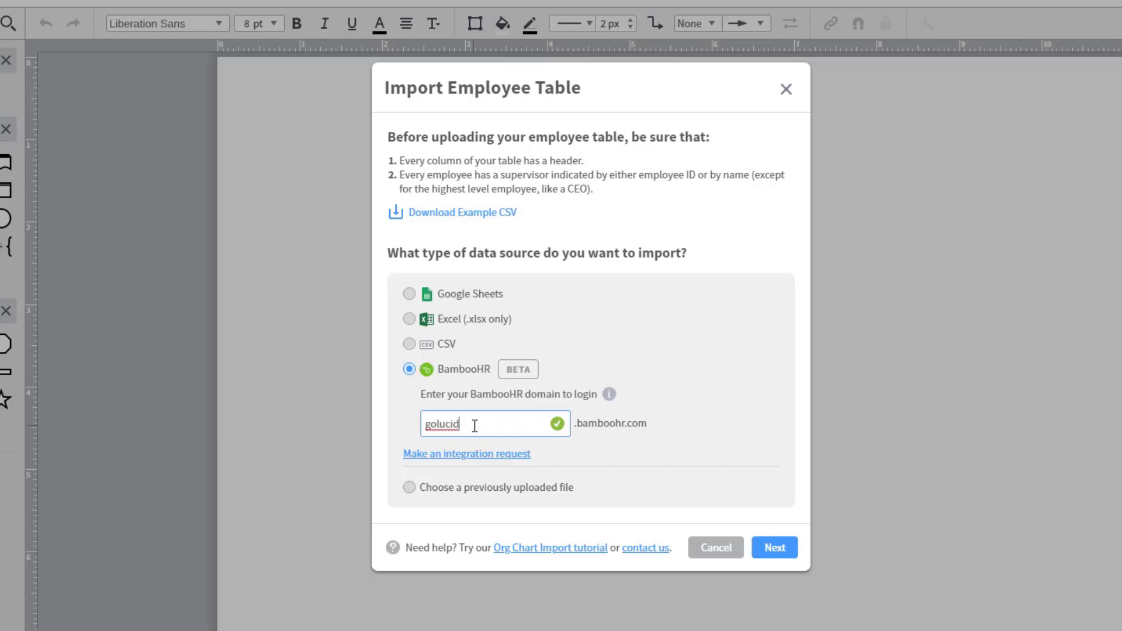
pyautogui.moveTo(523, 464)
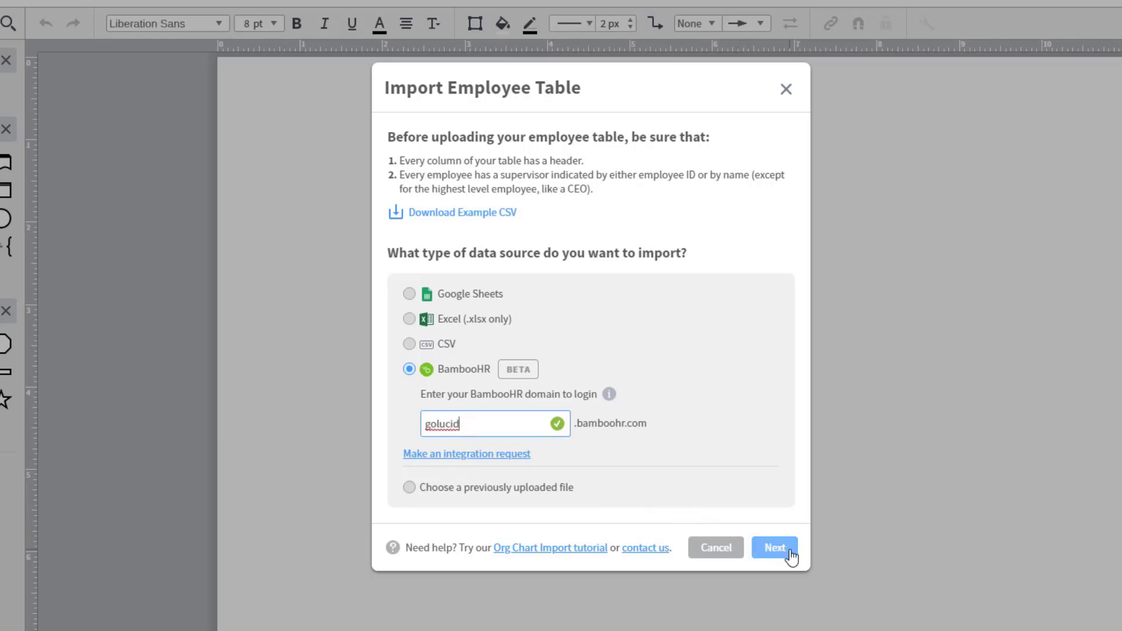
# Include Department and Supervisor fields with Photo, then import the BambooHR data.
pyautogui.click(774, 547)
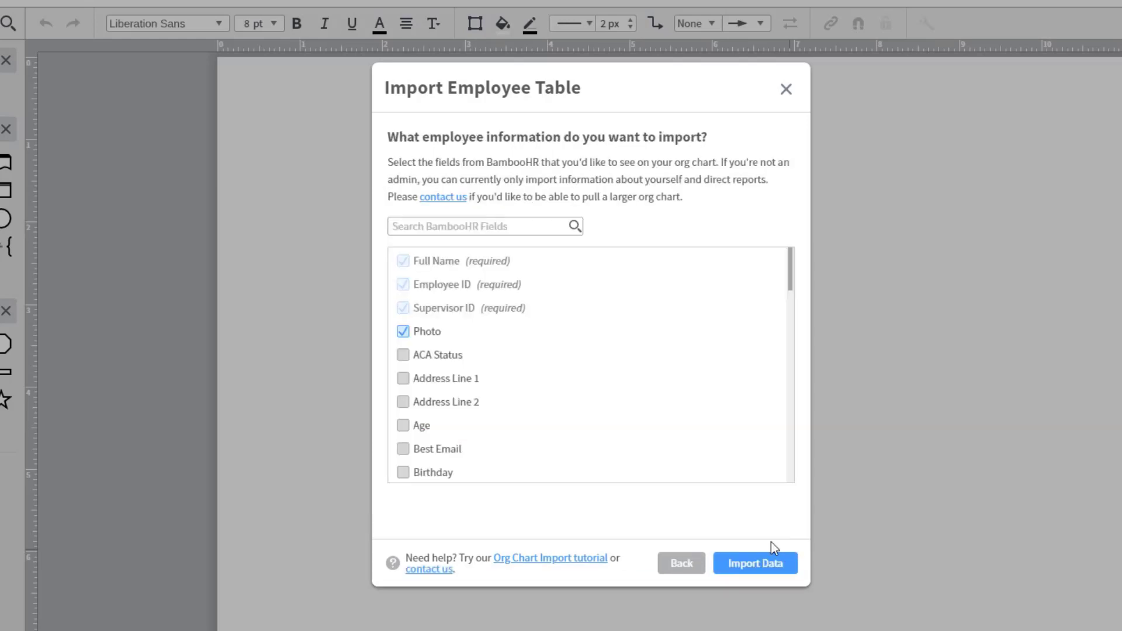
pyautogui.scroll(-3)
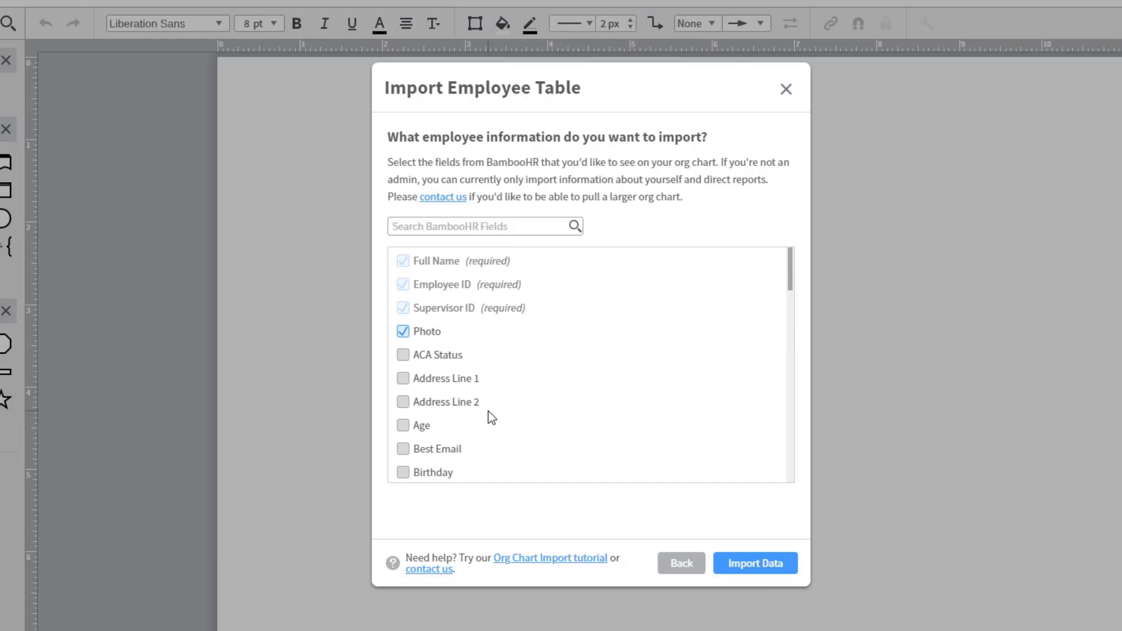
pyautogui.write('depa')
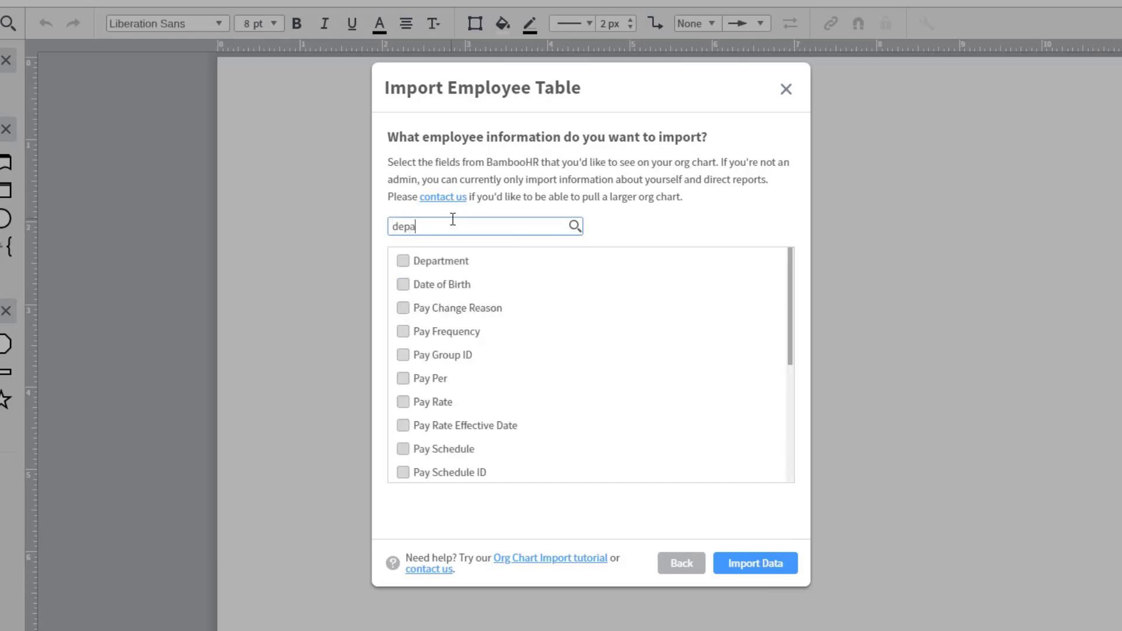
pyautogui.click(402, 260)
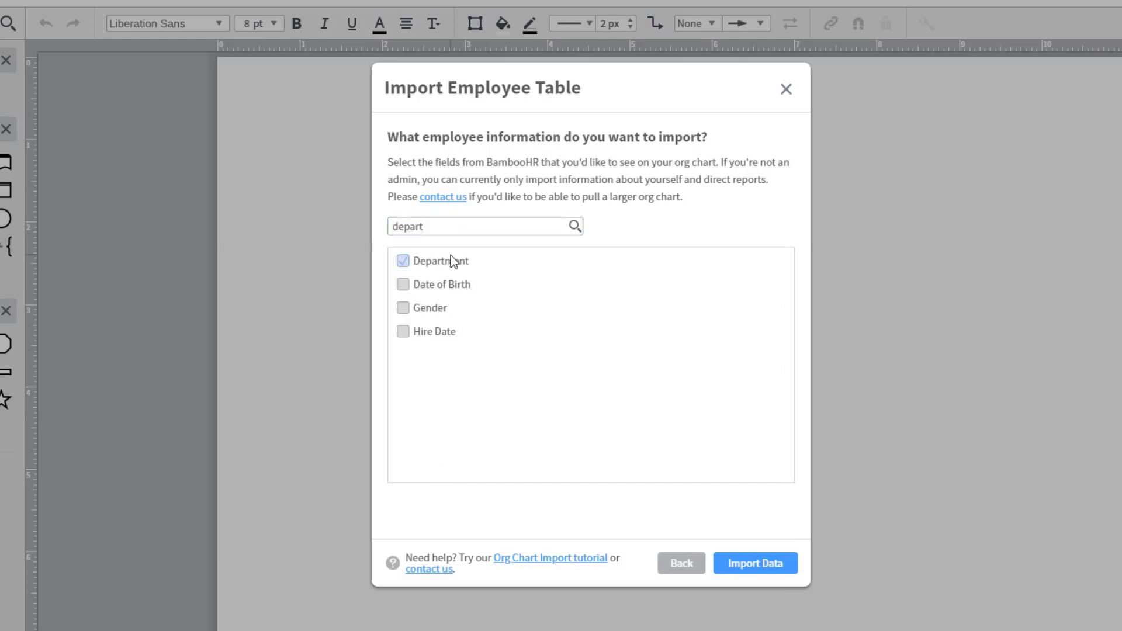
pyautogui.write('s')
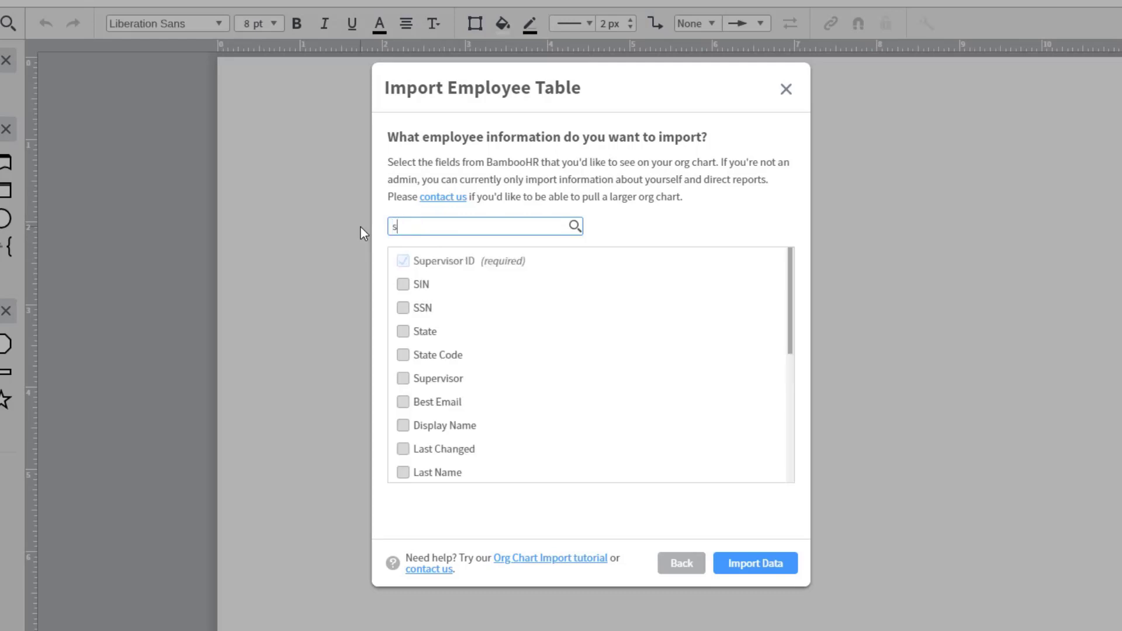
pyautogui.write('uperviso')
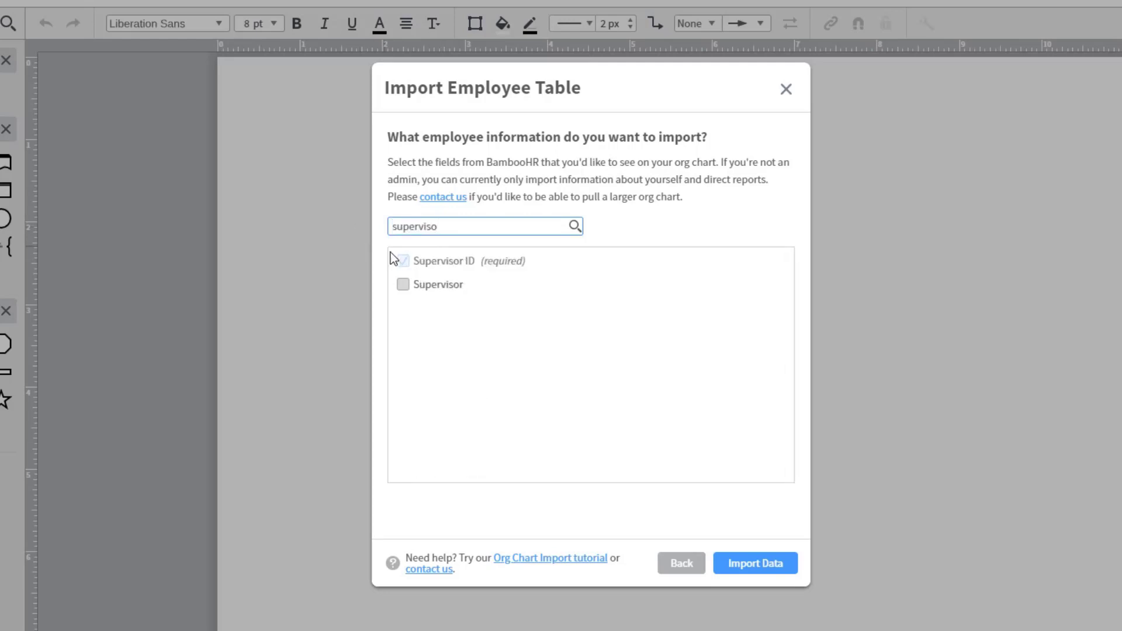
pyautogui.click(402, 284)
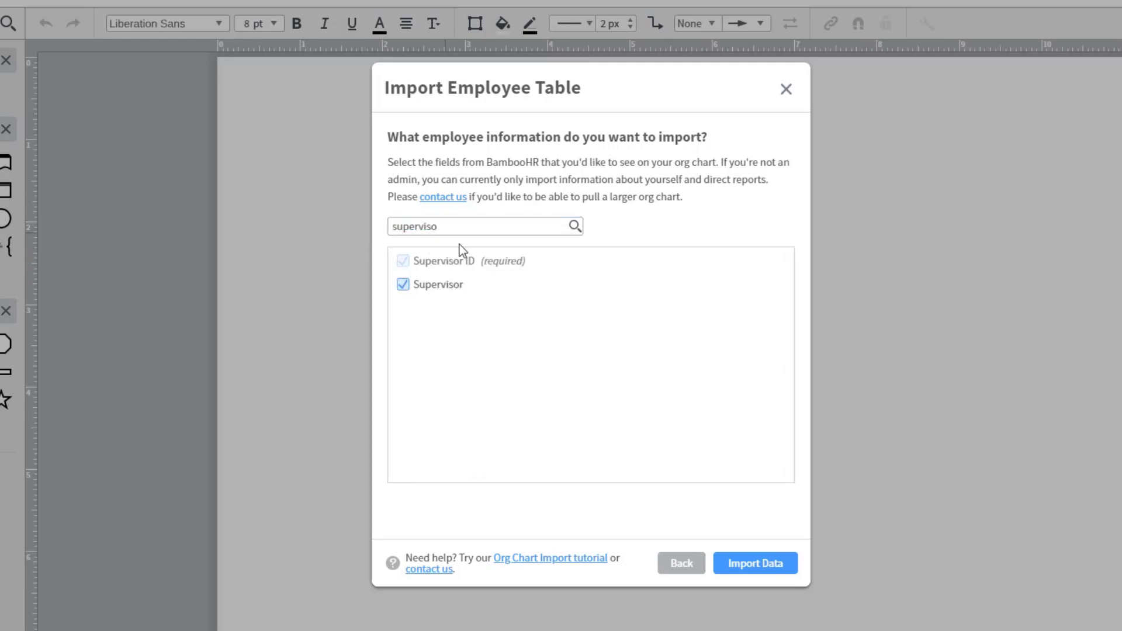
pyautogui.moveTo(787, 569)
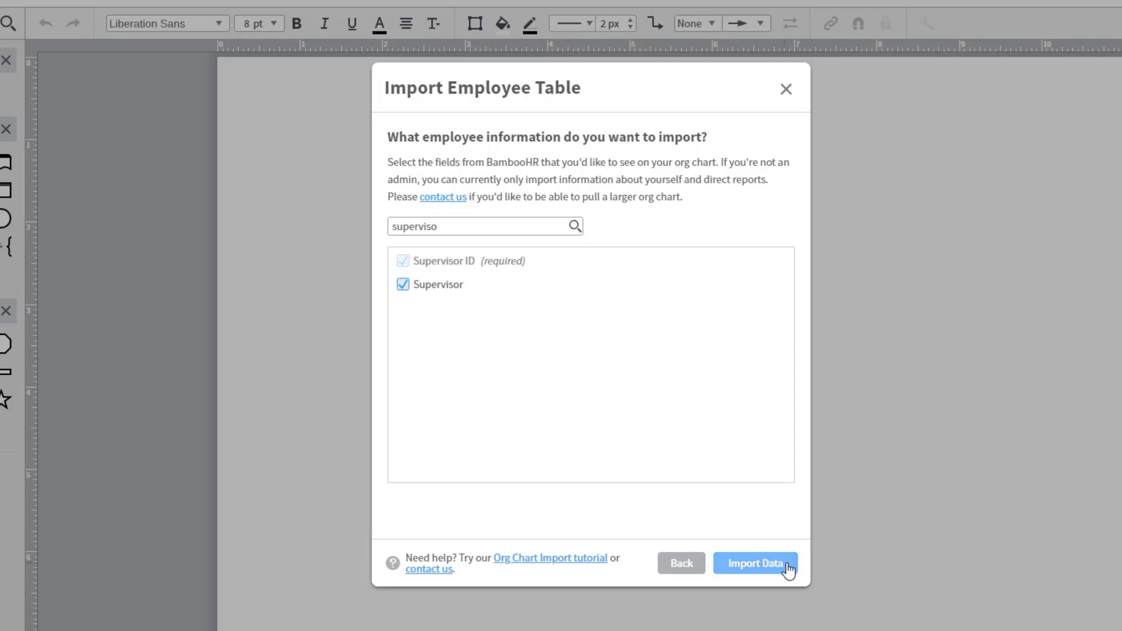
pyautogui.click(754, 564)
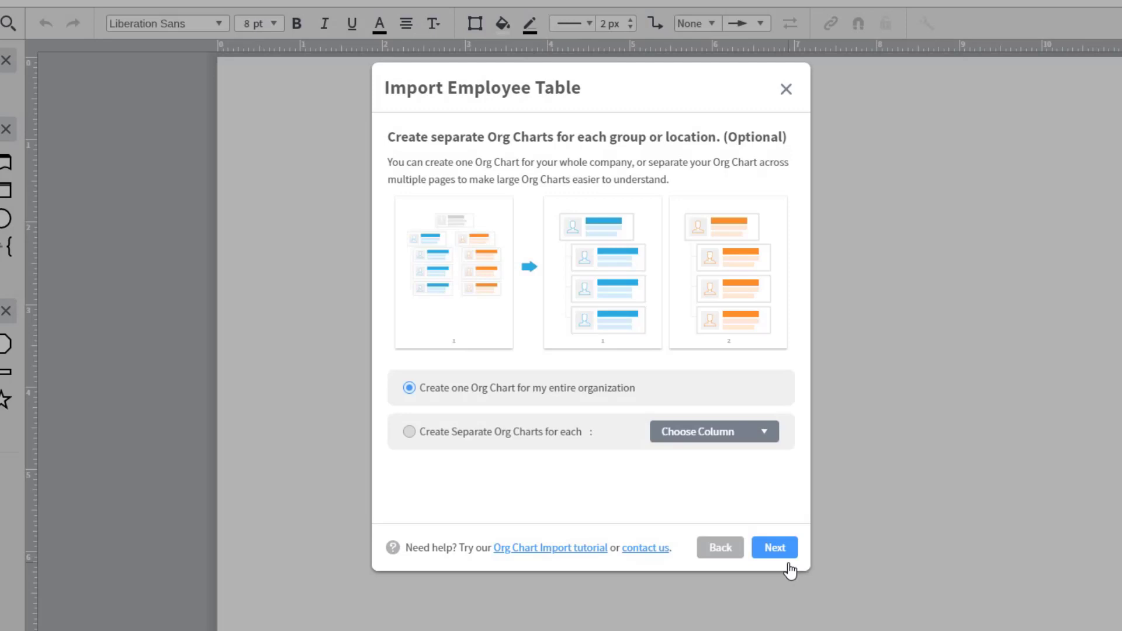
pyautogui.moveTo(547, 436)
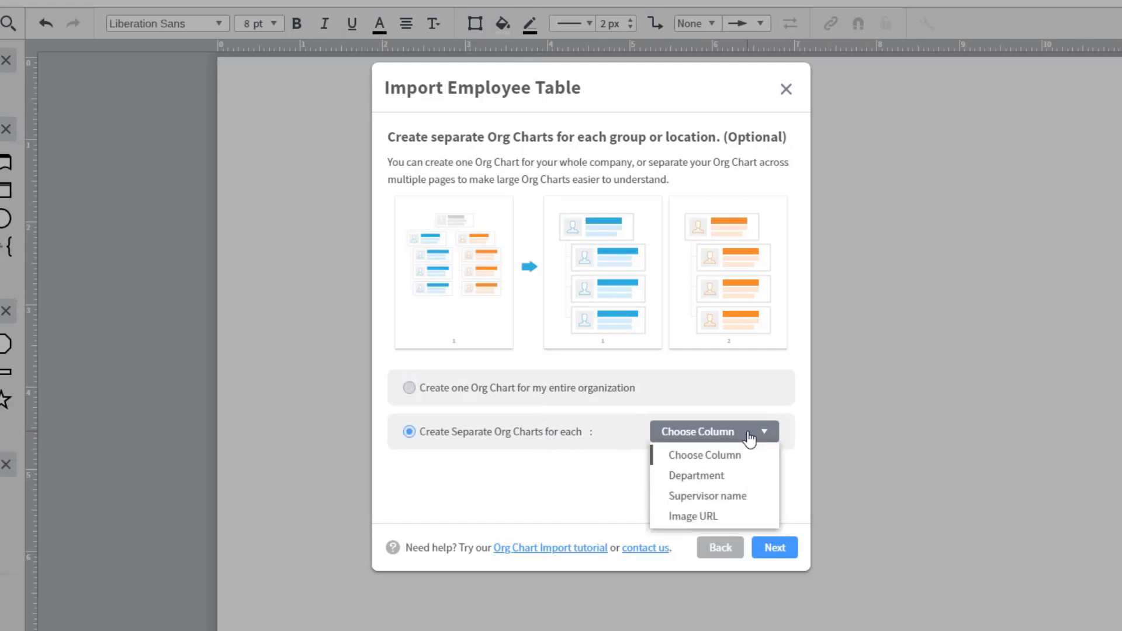
pyautogui.moveTo(706, 496)
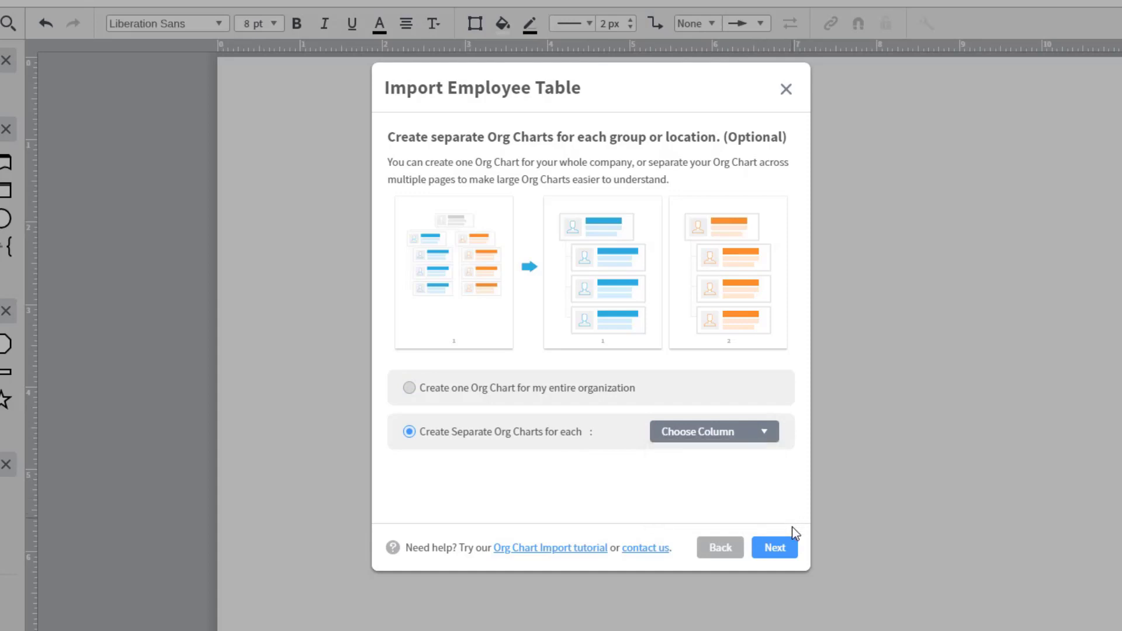
# Continue past the separate org charts step to the data problems report.
pyautogui.click(774, 547)
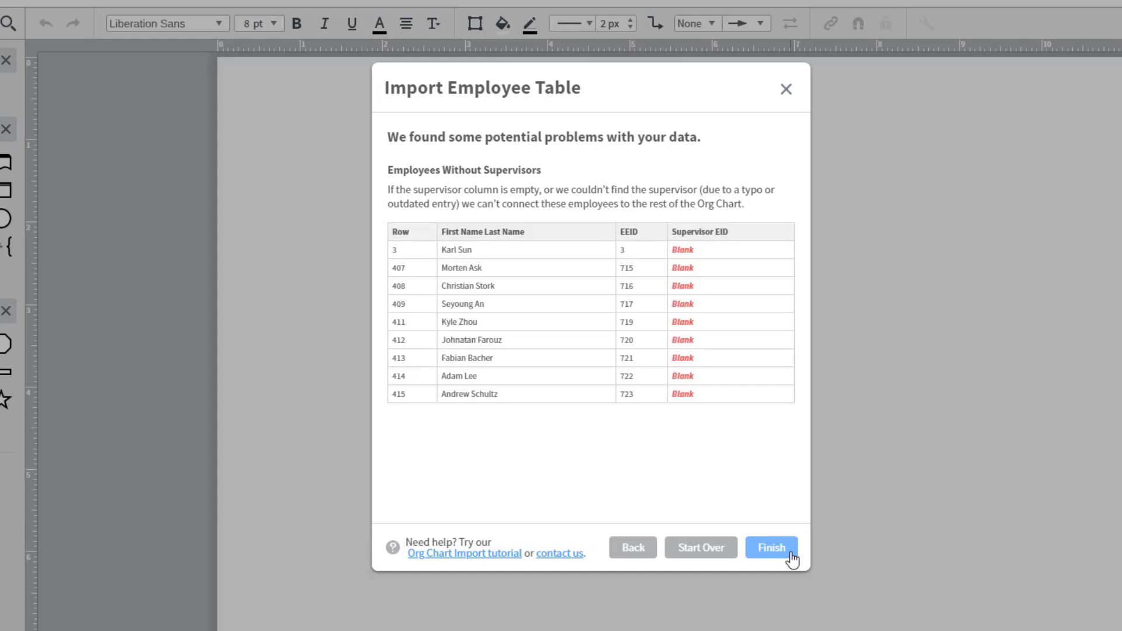
# Finish the import despite employees without supervisors, placing the org chart on the page.
pyautogui.click(772, 547)
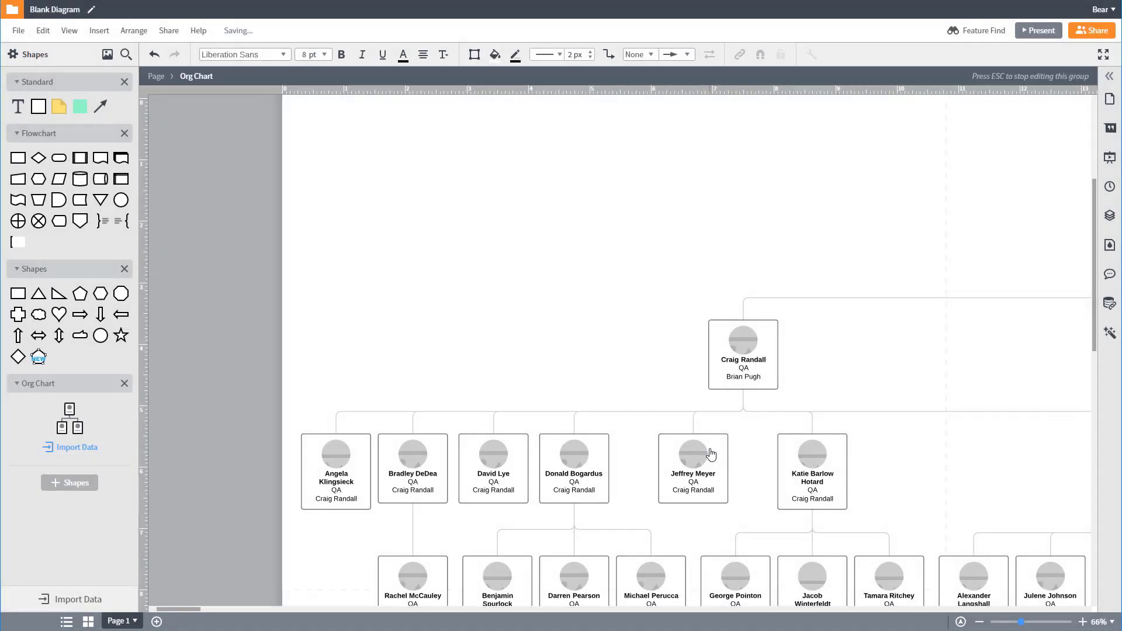
# Select an employee card to reveal the Org Chart panel's hierarchy tree.
pyautogui.click(70, 446)
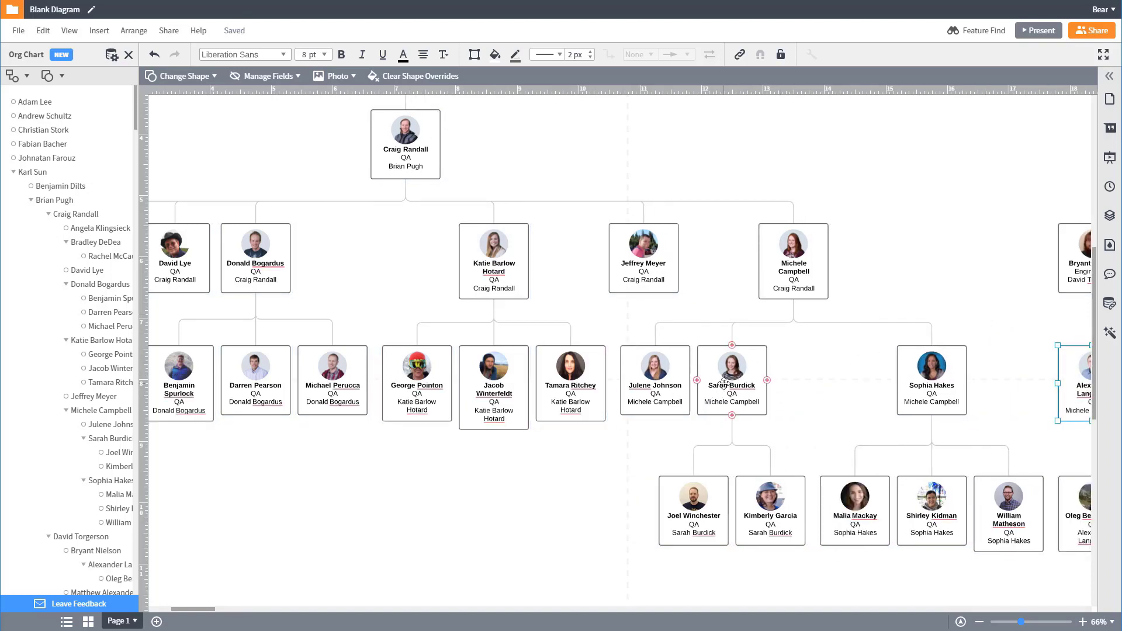
pyautogui.moveTo(739, 339)
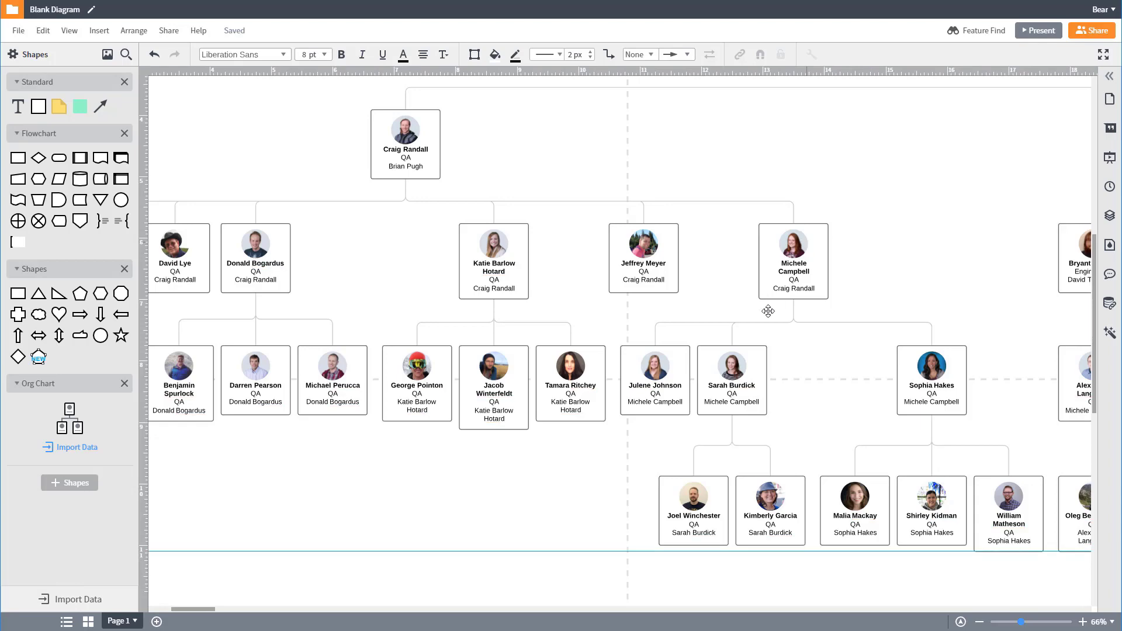
pyautogui.hscroll(3)
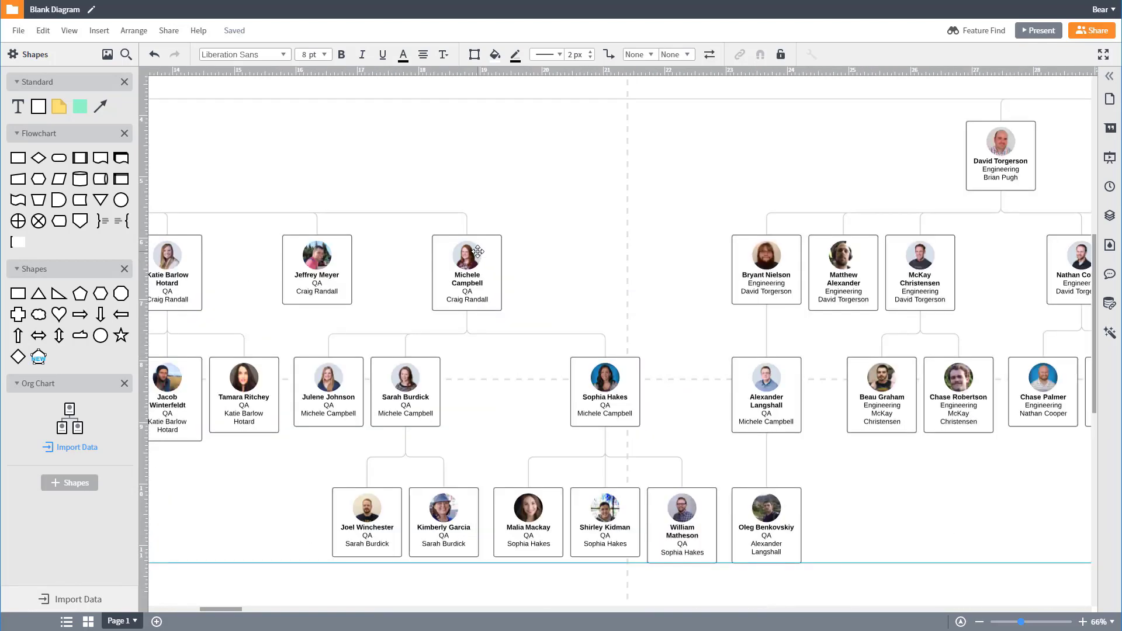